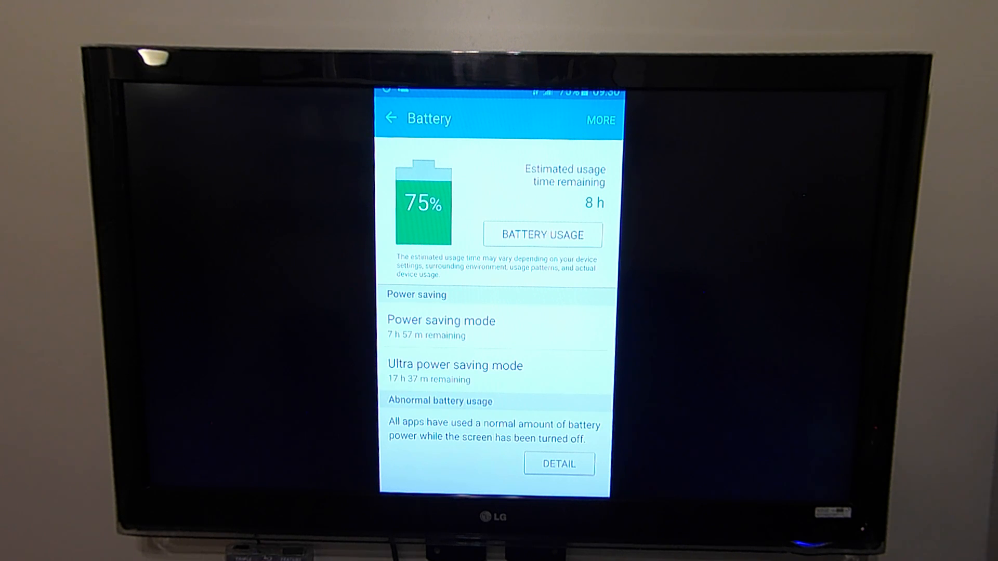
# Page past the screen-time details screenshot to the one showing 27% battery with 3 h left
pyautogui.click(493, 468)
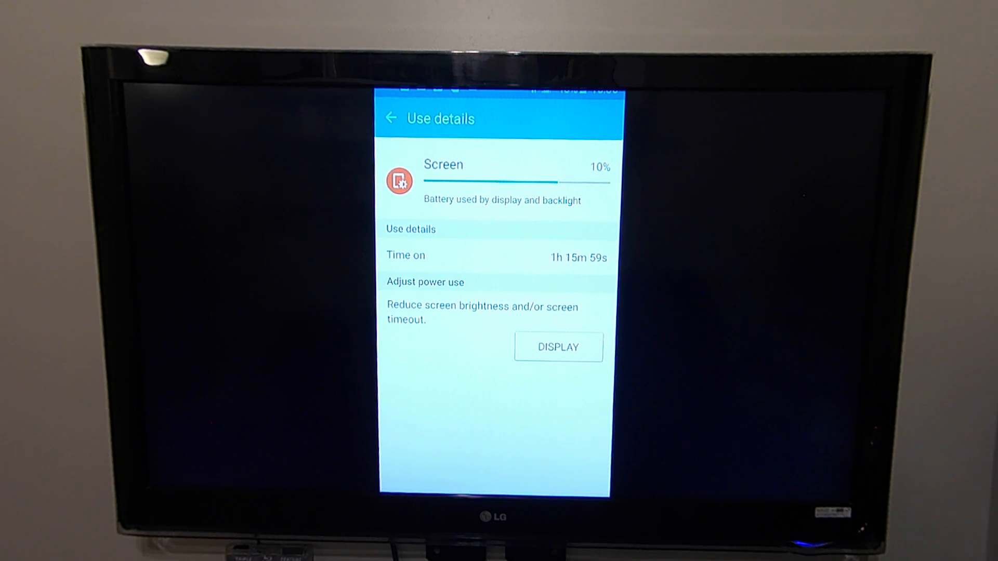
pyautogui.click(391, 119)
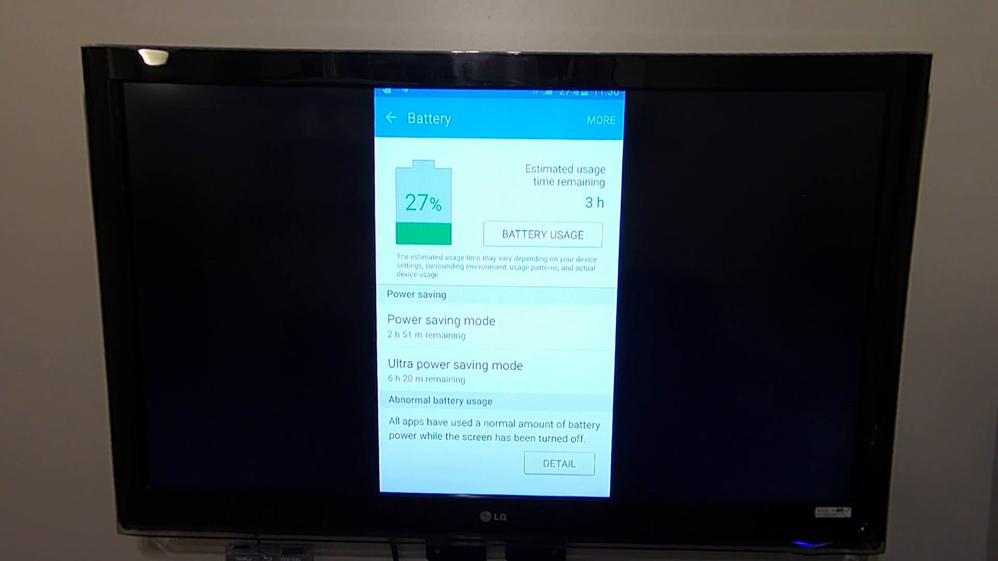
# Page through the details, 15% battery and details screenshots to the 'Charge device' warning with 25 min left
pyautogui.click(543, 234)
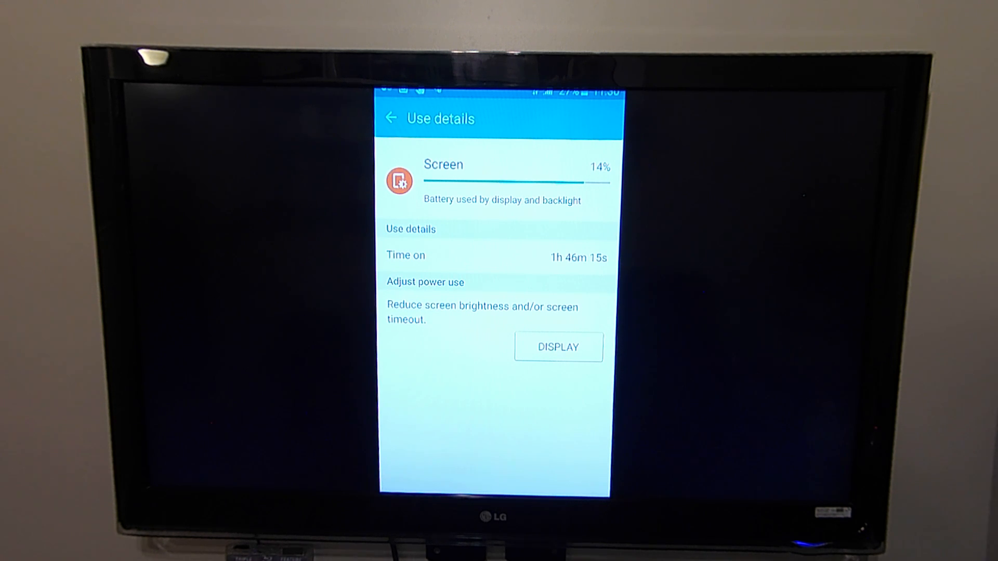
pyautogui.click(391, 119)
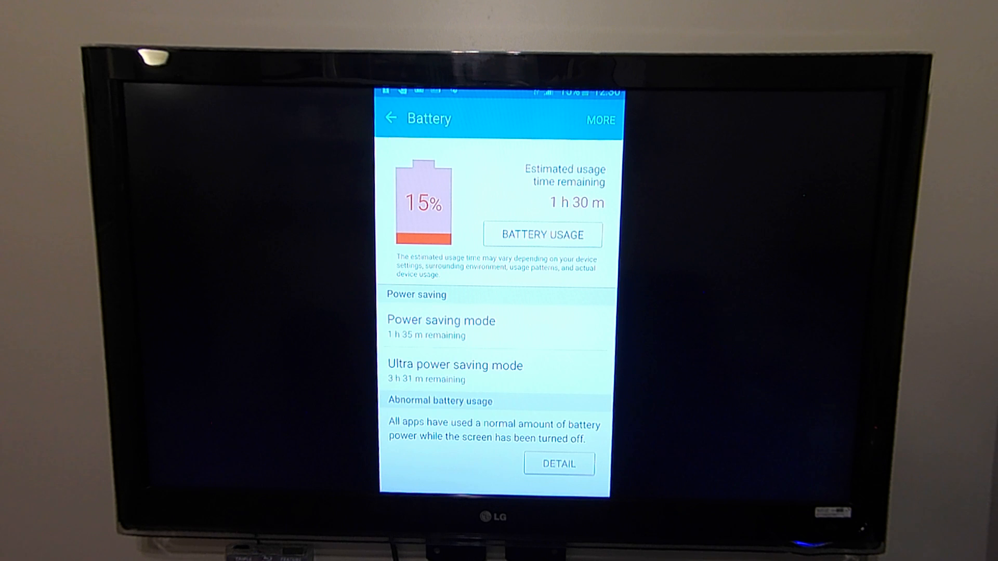
pyautogui.click(542, 234)
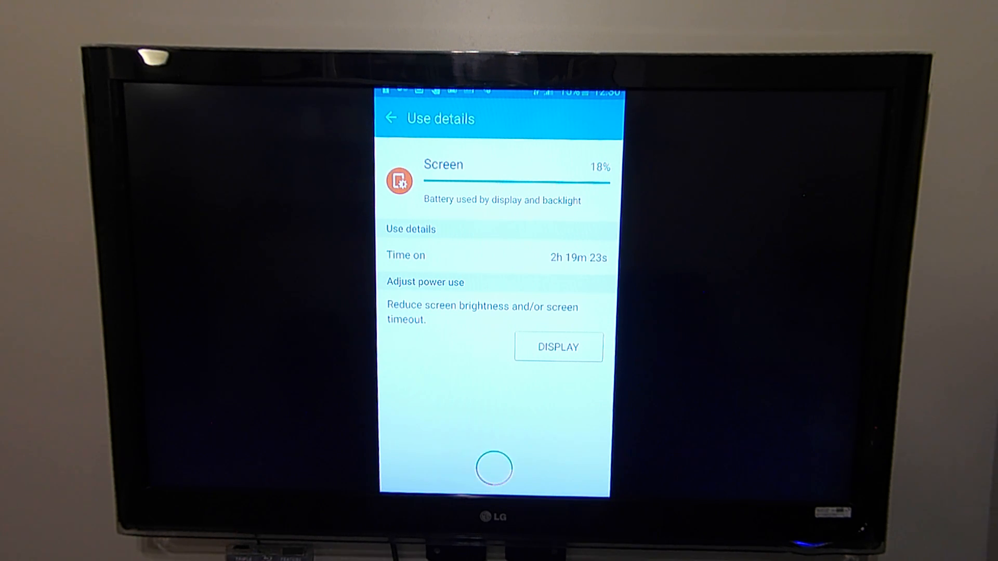
pyautogui.click(391, 118)
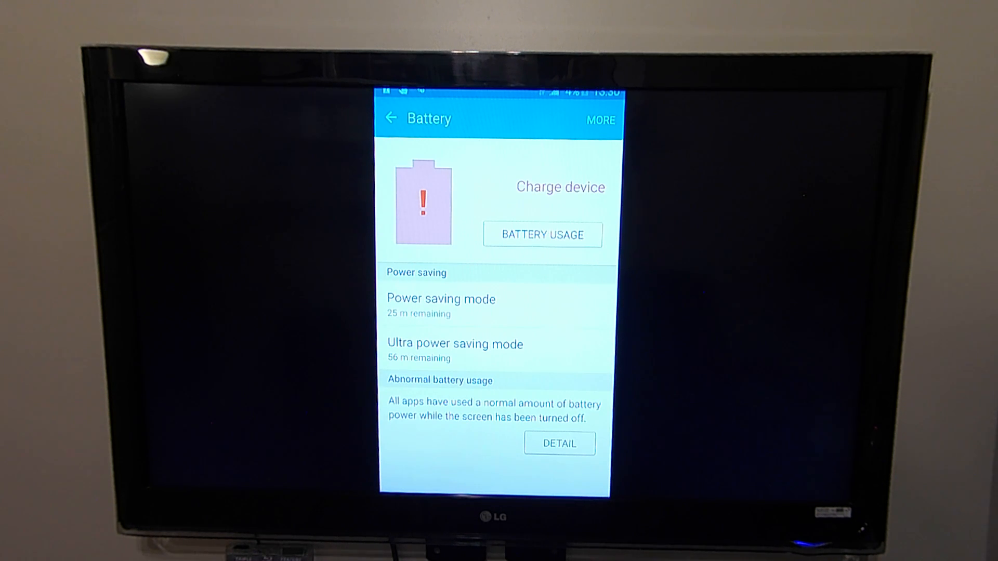
# Page past the 2h 51m screen-time details to the recharged 75% battery screenshot with 8 h left
pyautogui.click(543, 234)
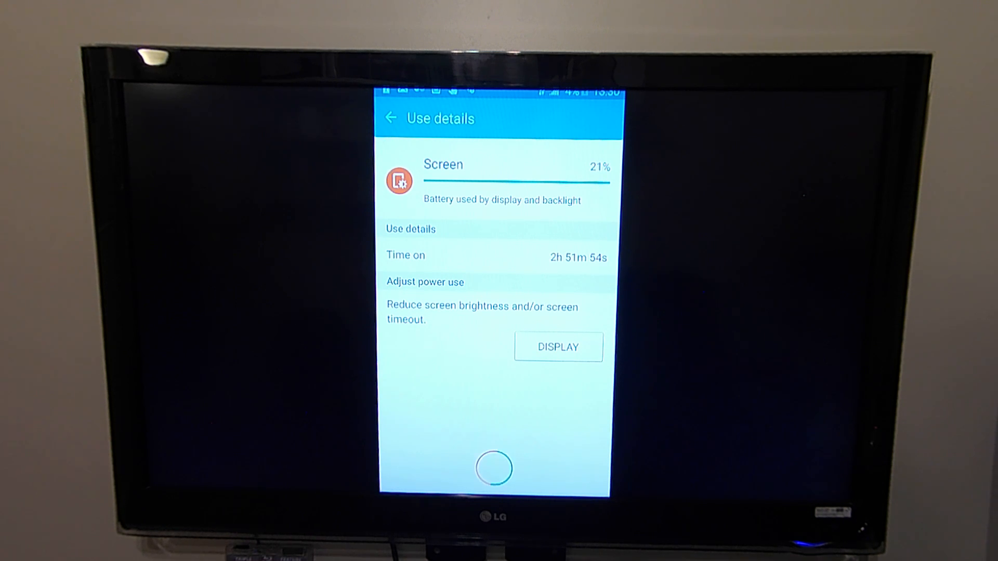
pyautogui.click(391, 118)
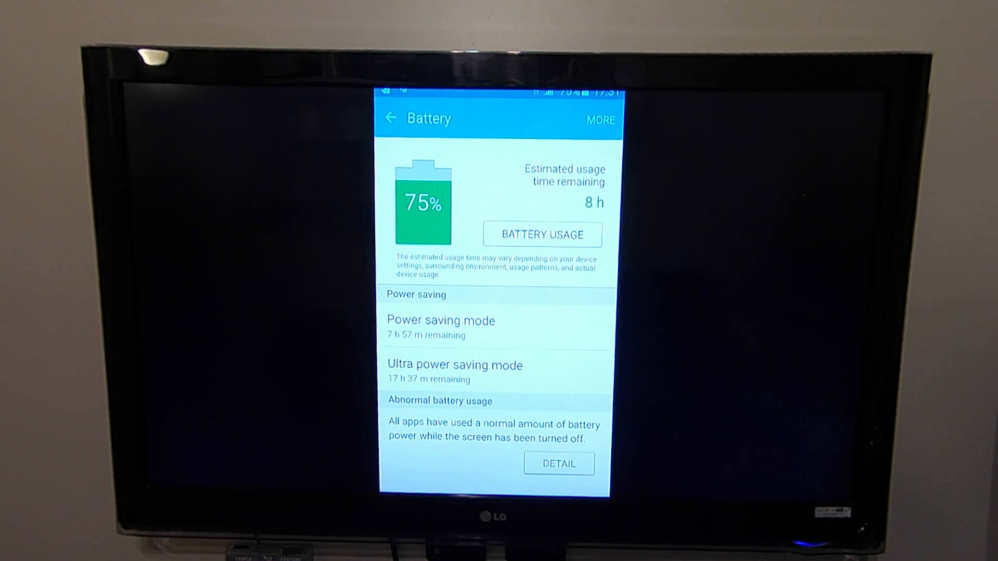
# Page through the 58m screen-time and 62% battery screenshots to the 49% one with 5 h left
pyautogui.click(542, 234)
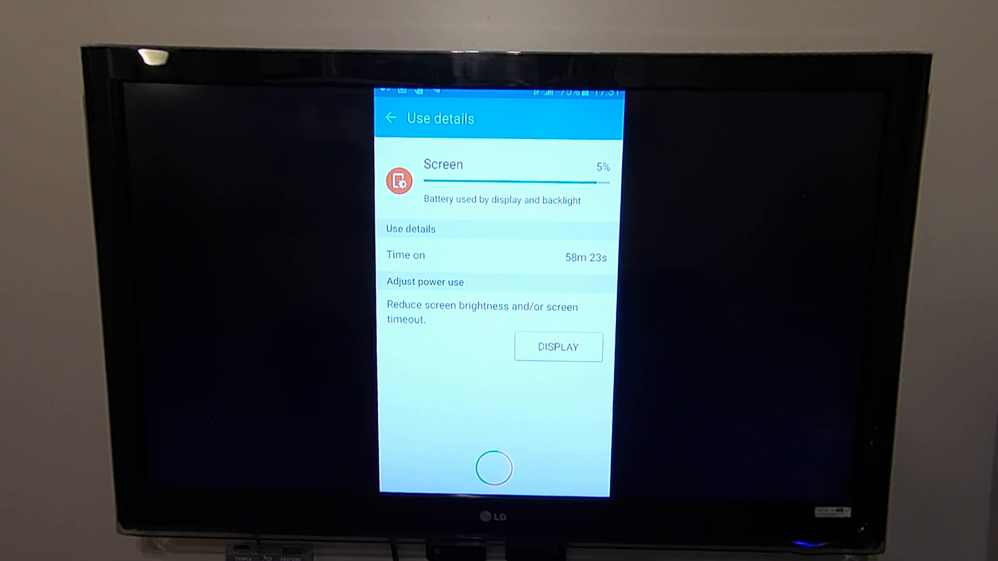
pyautogui.click(391, 118)
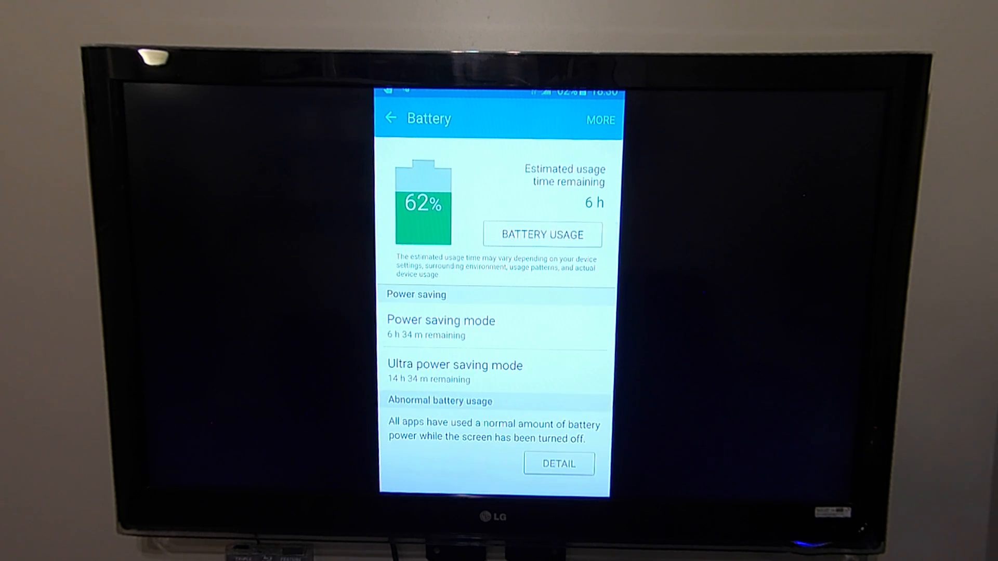
pyautogui.click(542, 234)
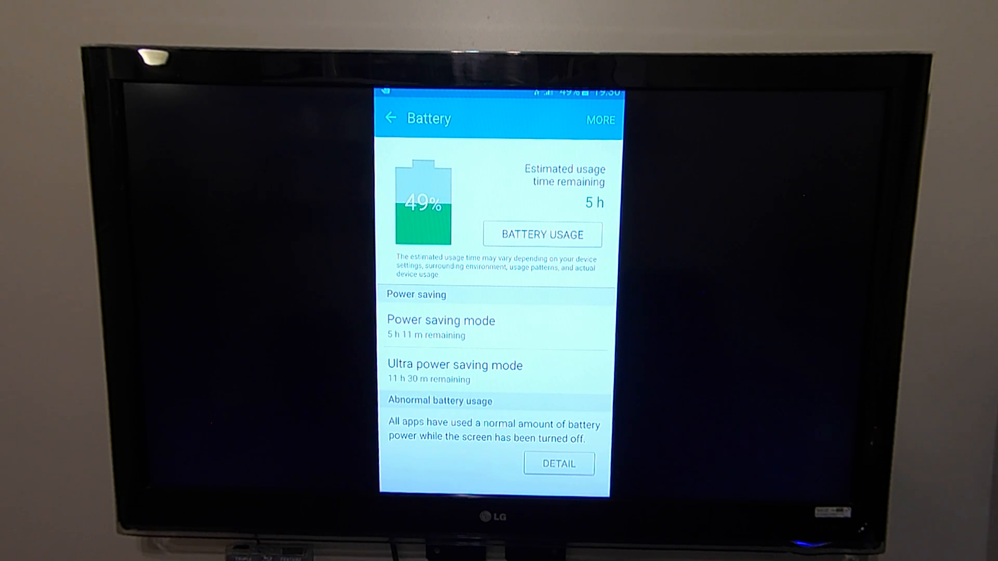
# Page past the usage graph and 2h 6m screen-time details to the 36% battery screenshot with 4 h left
pyautogui.click(543, 233)
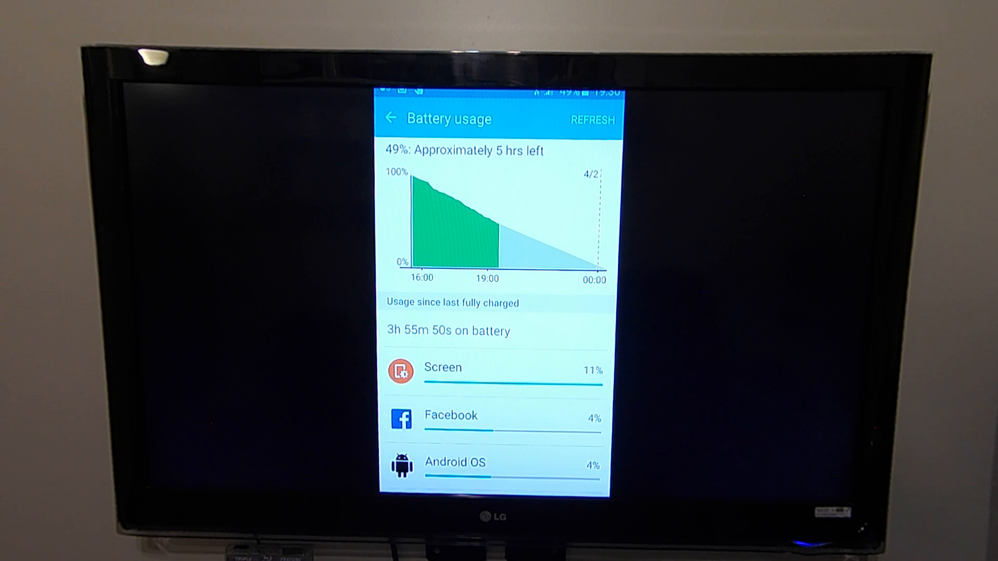
pyautogui.click(496, 369)
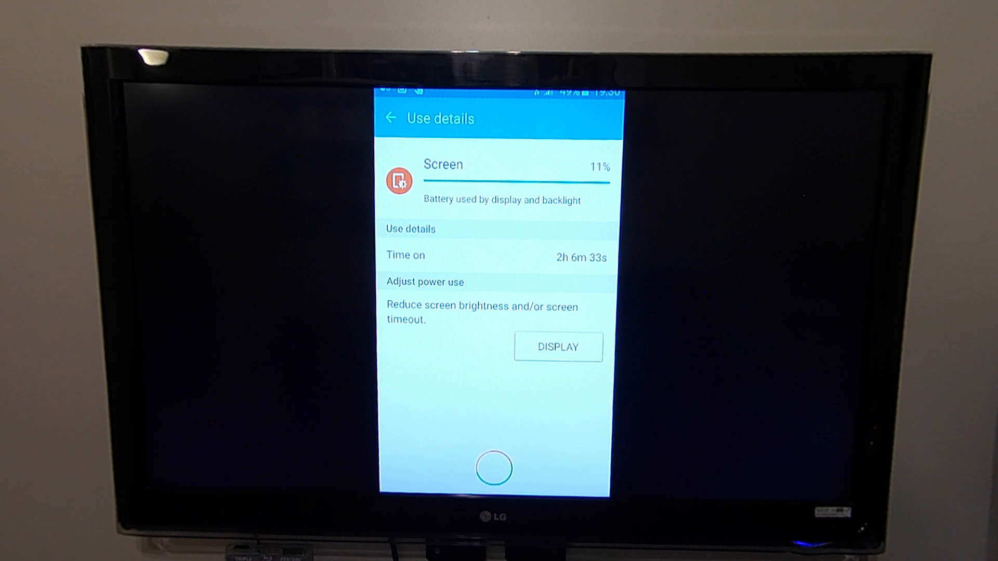
pyautogui.click(390, 118)
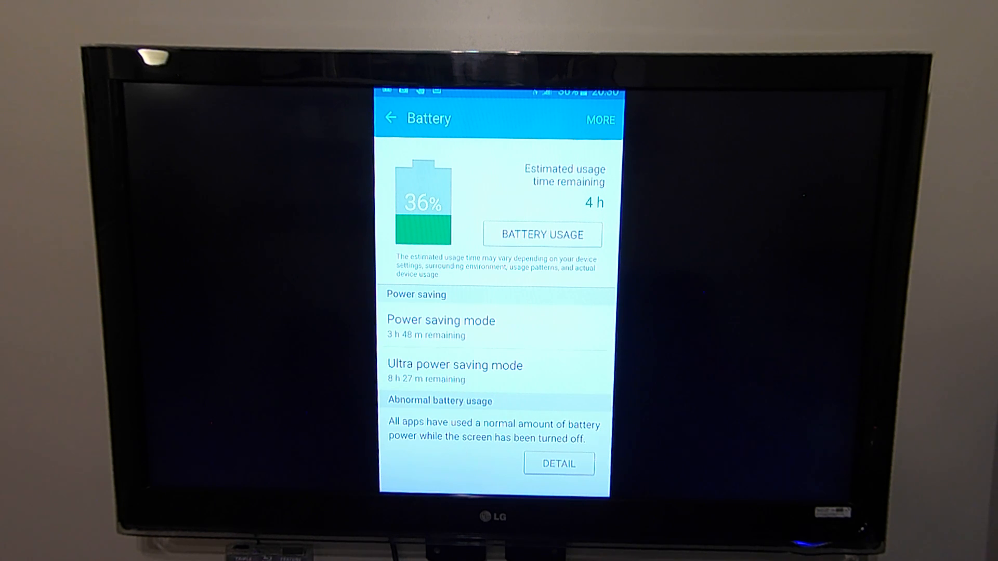
pyautogui.click(494, 467)
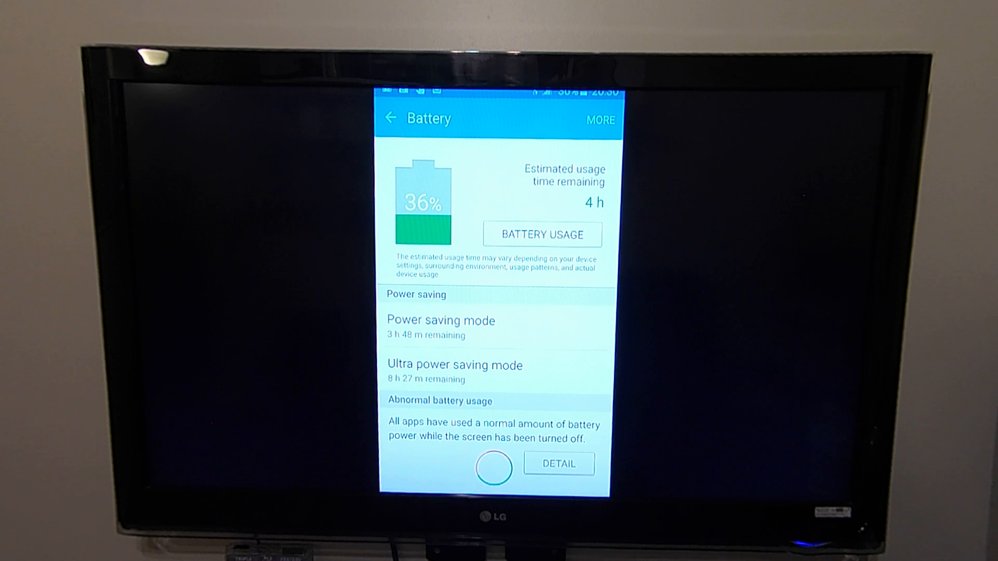